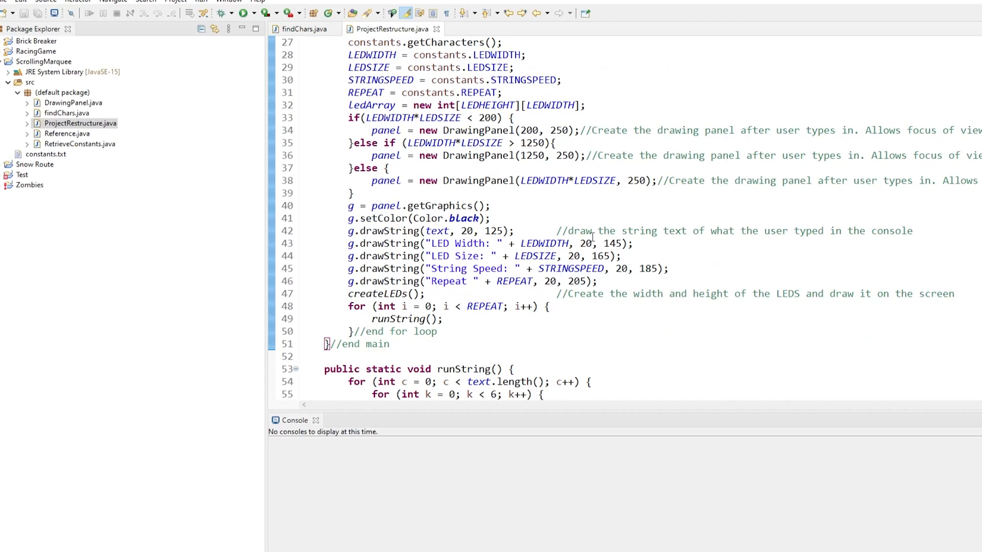
# Reveal the slide bullets Use Functions/Classes and Create/Write/Read Files.
pyautogui.scroll(-3)
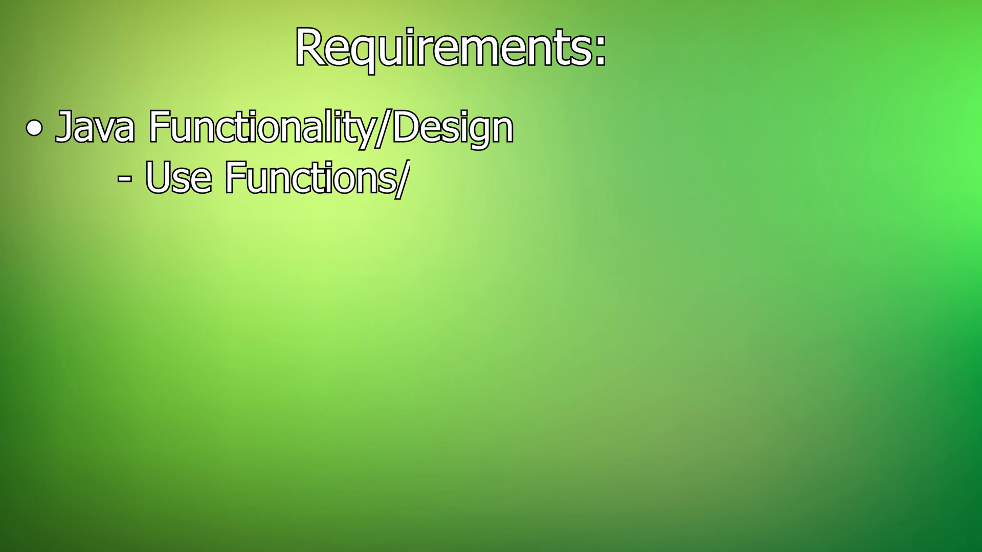
pyautogui.write('Classes')
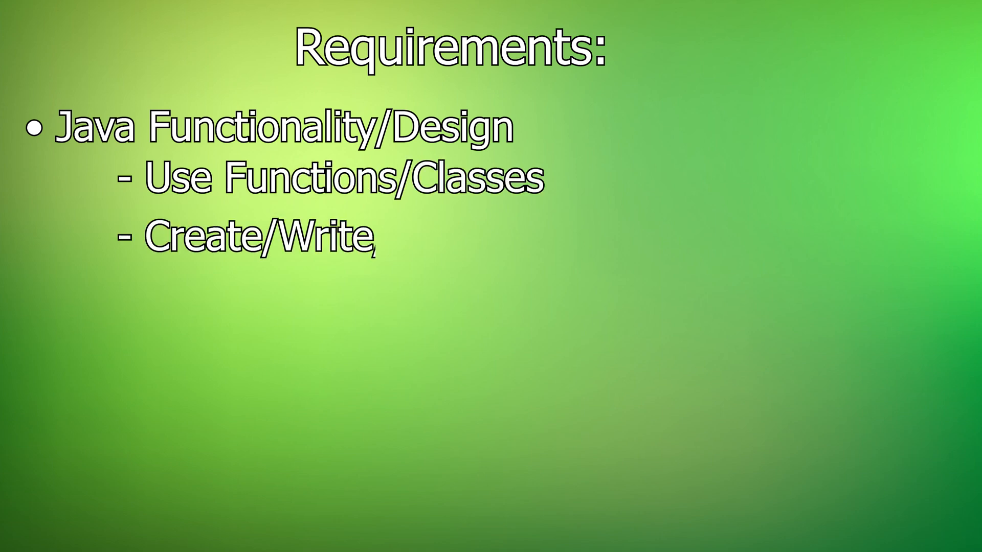
pyautogui.write('/Read Files')
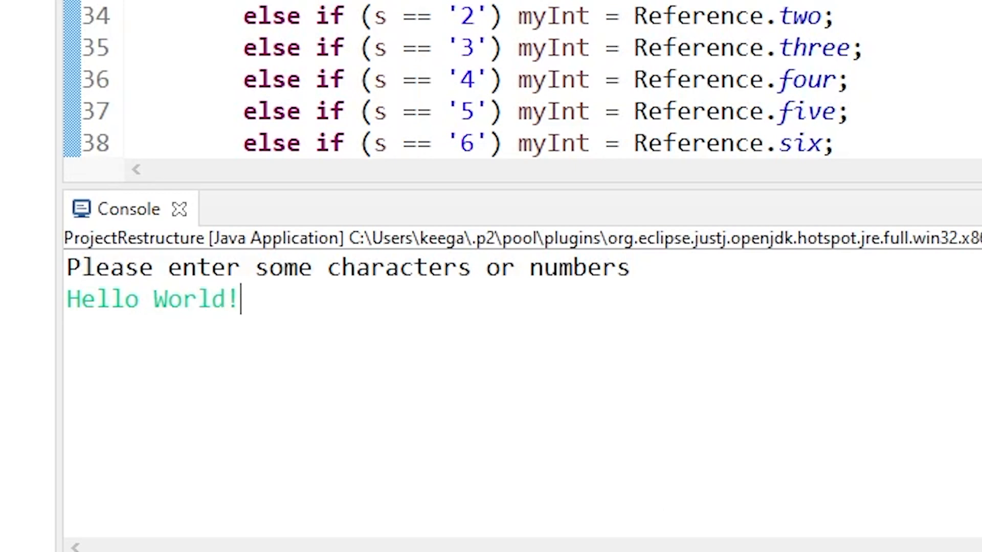
# Enter the console message 'Hello World! :) This is a test!' followed by the digits.
pyautogui.write(':) This is')
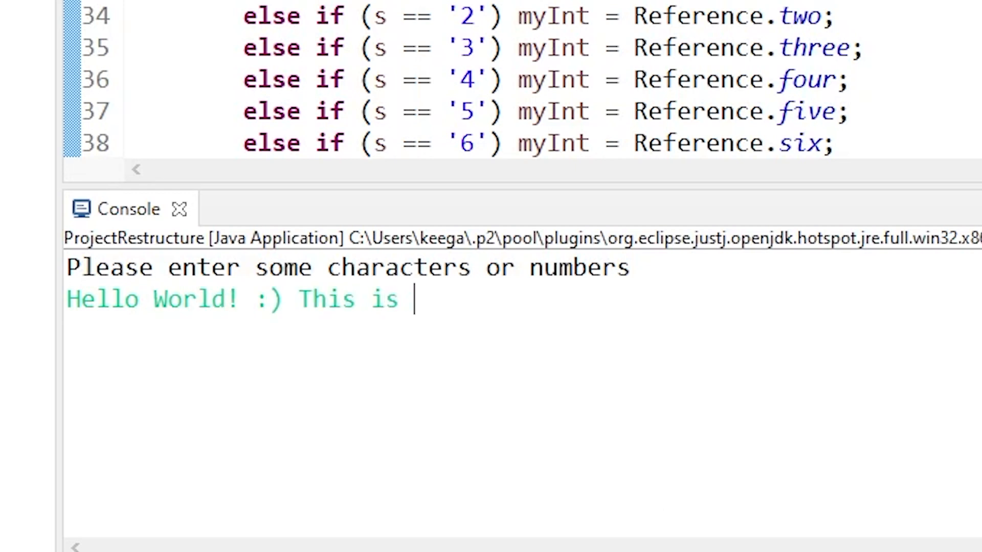
pyautogui.write('a test!')
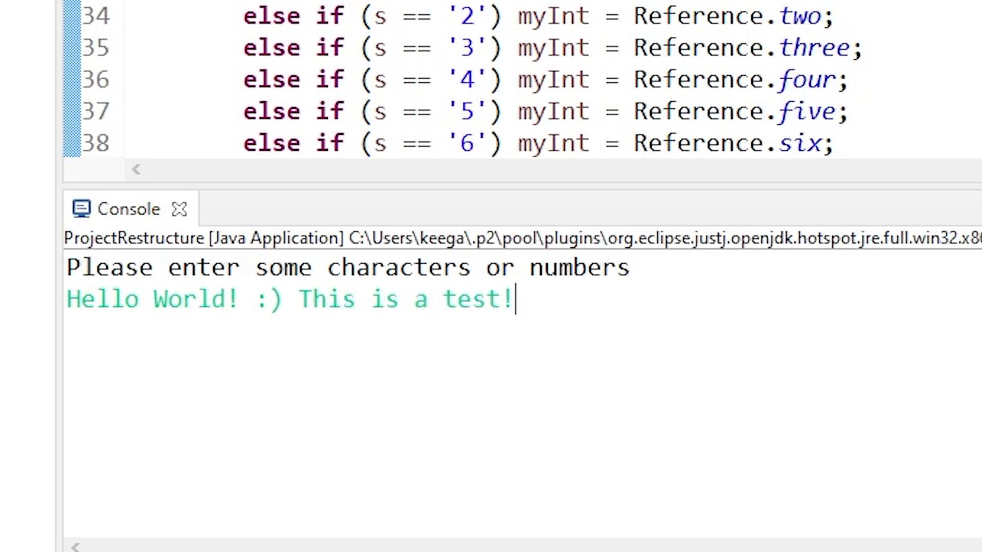
pyautogui.write('12345')
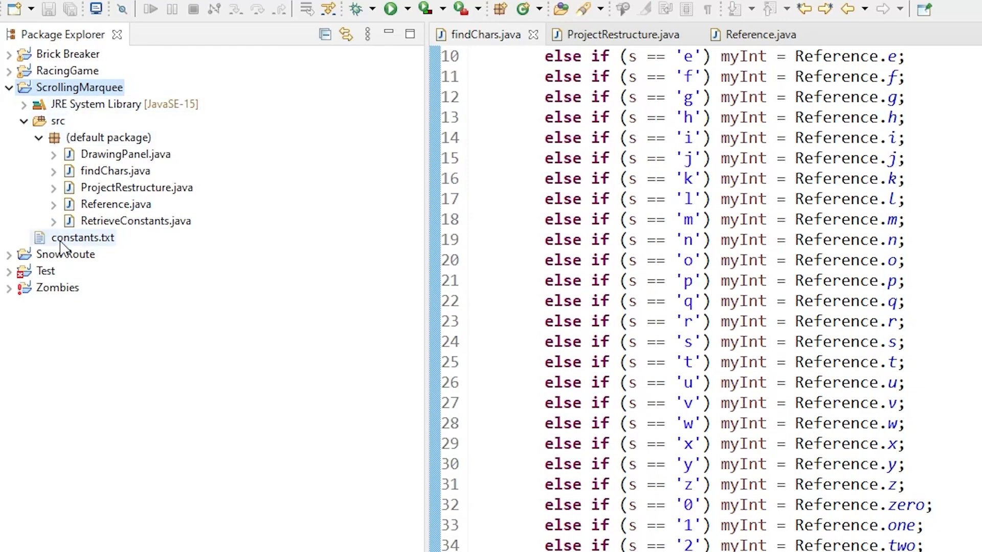
# Open constants.txt from the ScrollingMarquee project in Package Explorer.
pyautogui.click(82, 237)
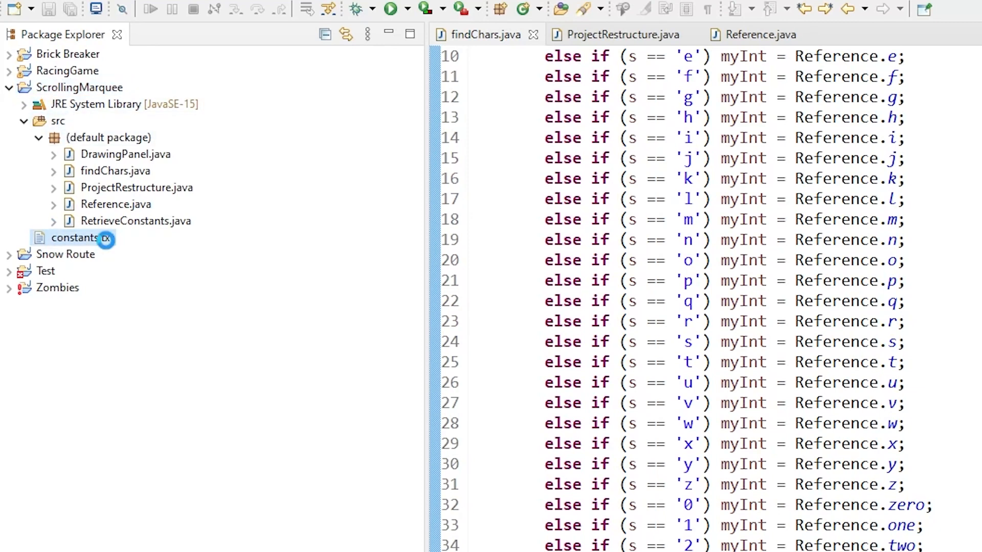
pyautogui.doubleClick(75, 238)
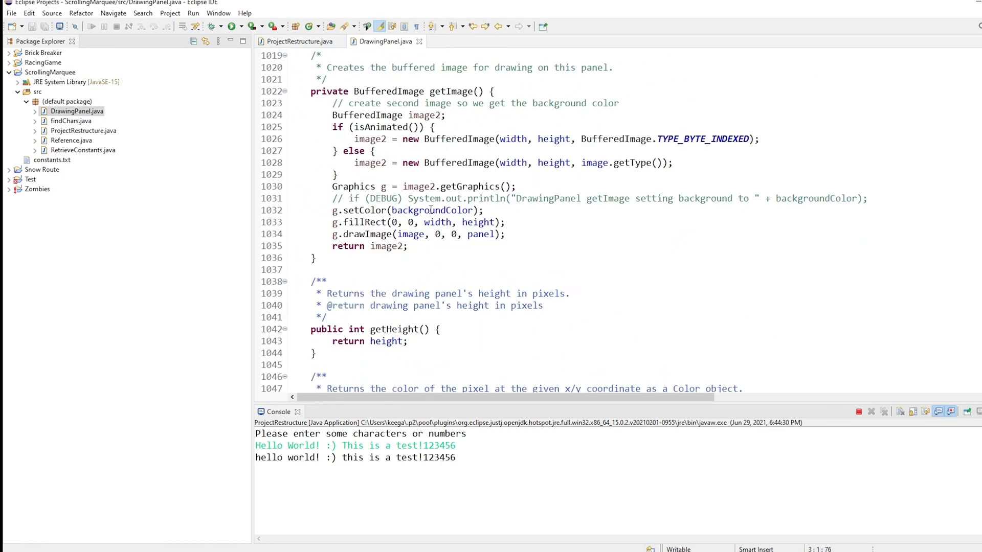
# Switch to ProjectRestructure.java and highlight every use of STRINGSPEED.
pyautogui.scroll(-3)
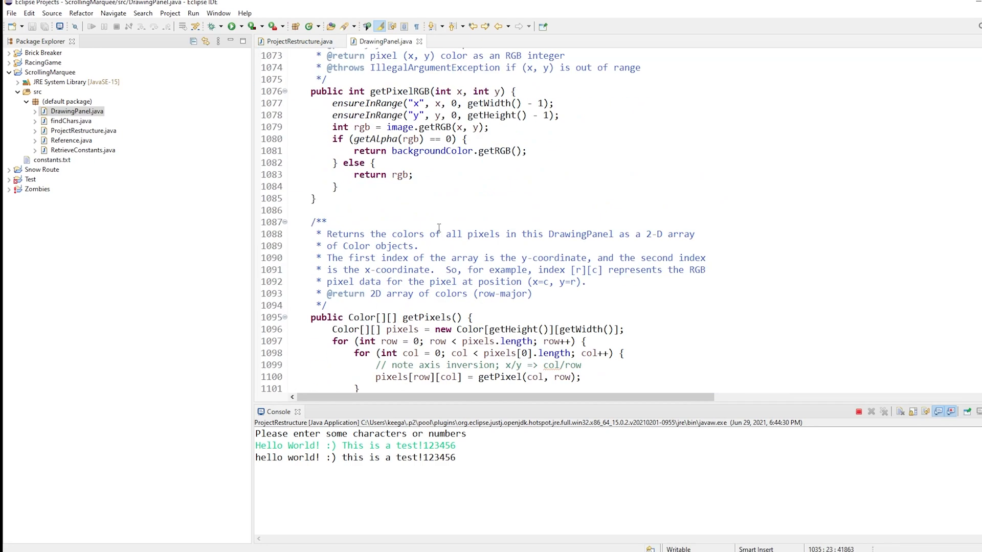
pyautogui.click(301, 41)
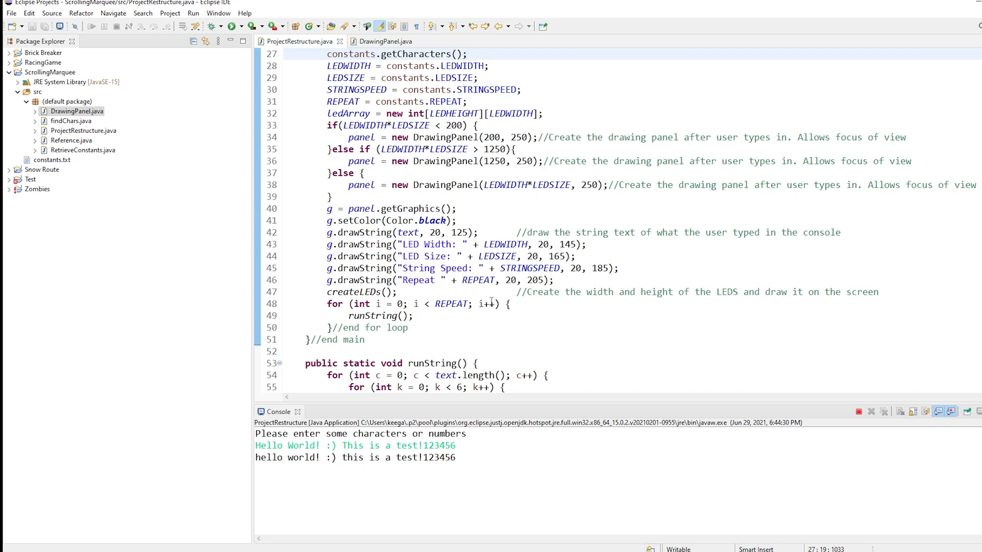
pyautogui.moveTo(325, 220); pyautogui.dragTo(553, 280)
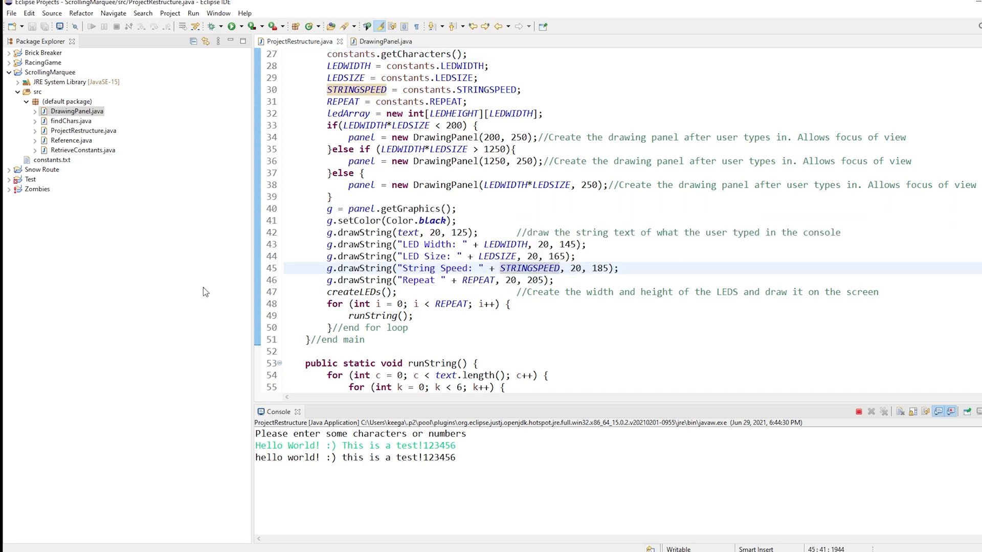
pyautogui.doubleClick(72, 120)
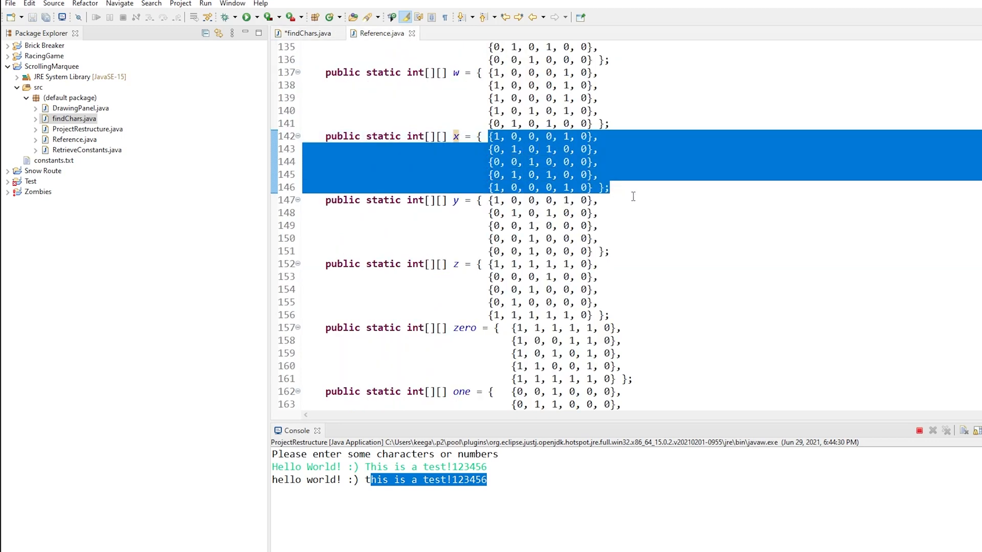
# Bring the marquee window forward to see the red LED message, then scroll to drawLEDarray.
pyautogui.click(249, 17)
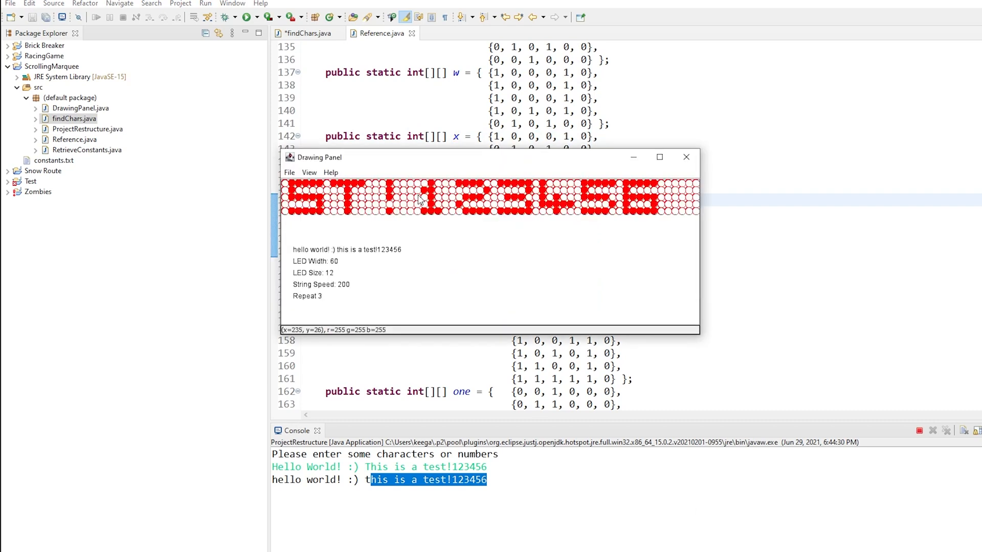
pyautogui.moveTo(685, 157)
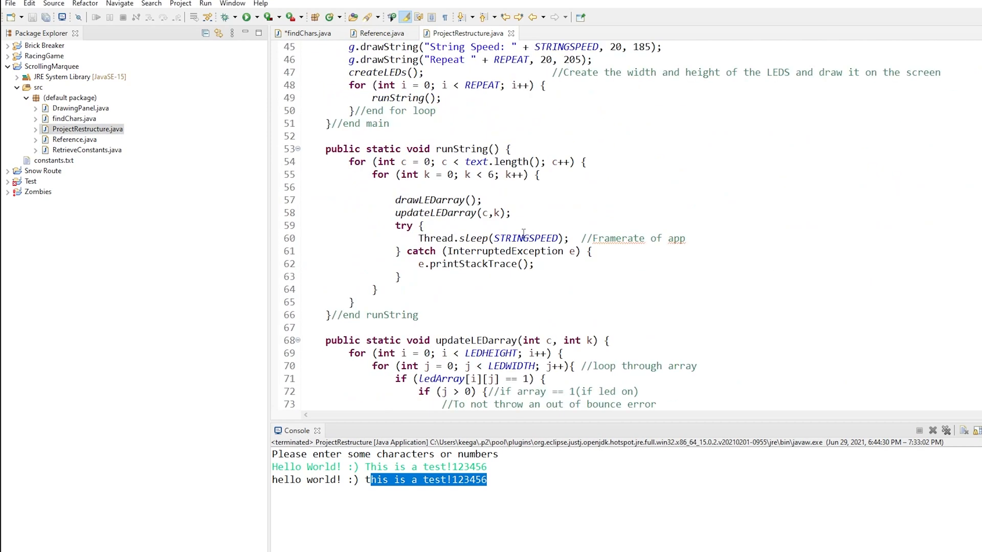
pyautogui.scroll(-3)
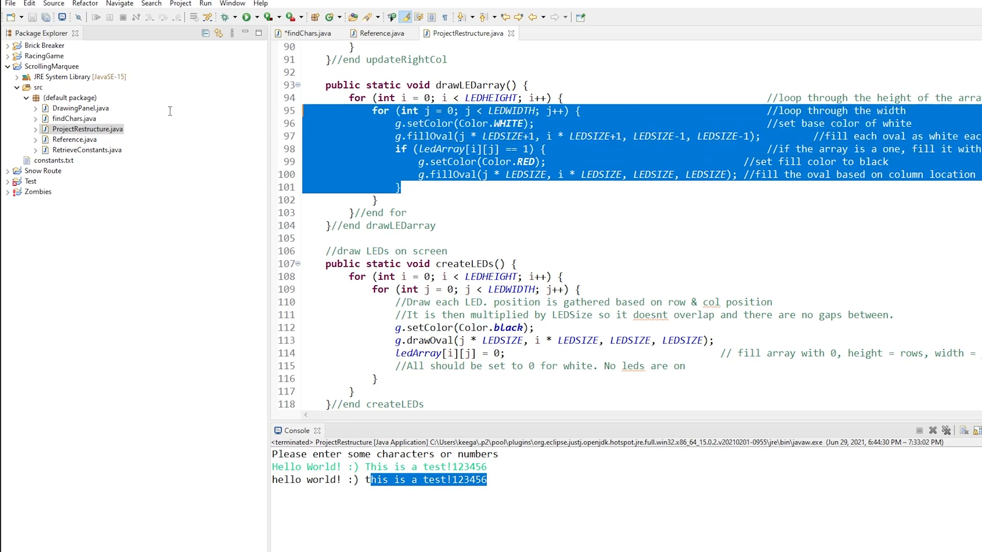
pyautogui.click(401, 186)
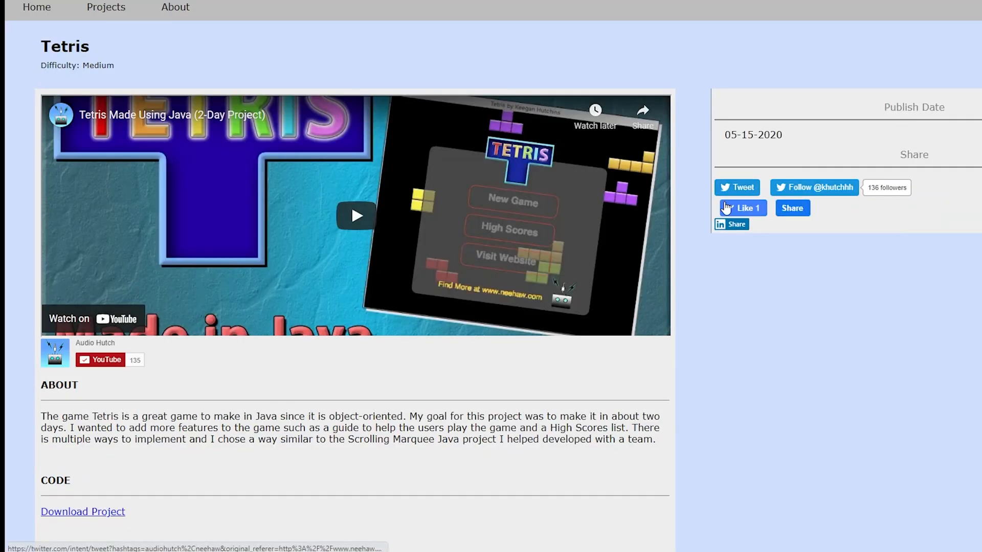
# Scroll the Tetris project page down to the board-array diagram.
pyautogui.scroll(-3)
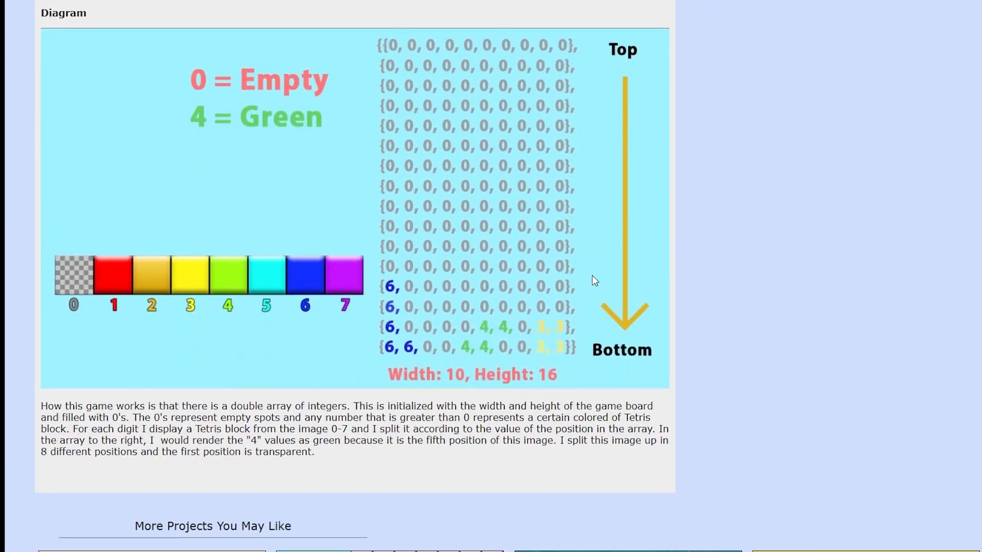